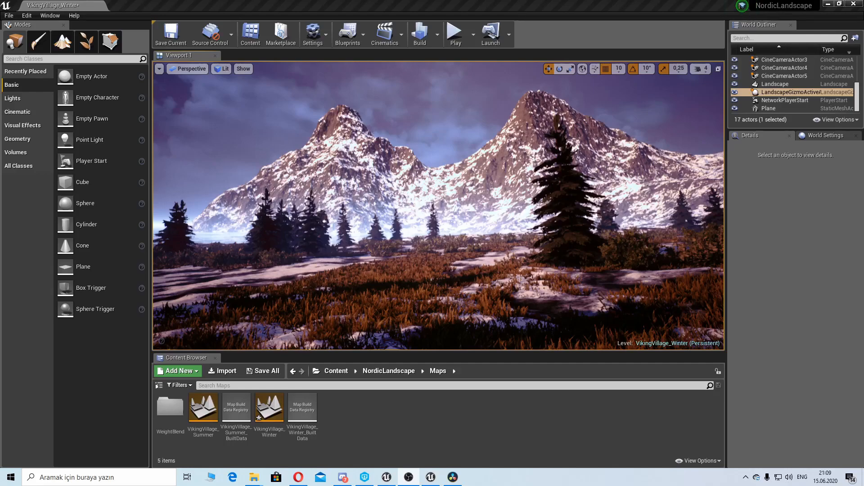
{"action": "mouse_move", "coordinate": [521, 232]}
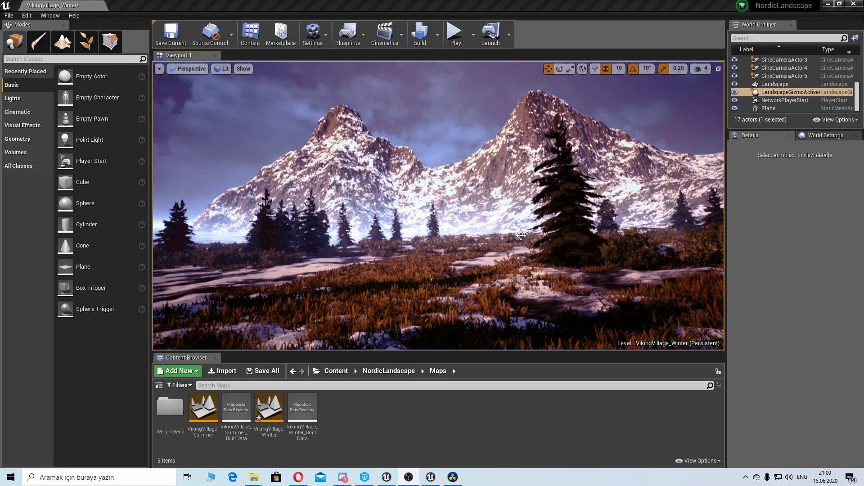
{"action": "mouse_move", "coordinate": [527, 237]}
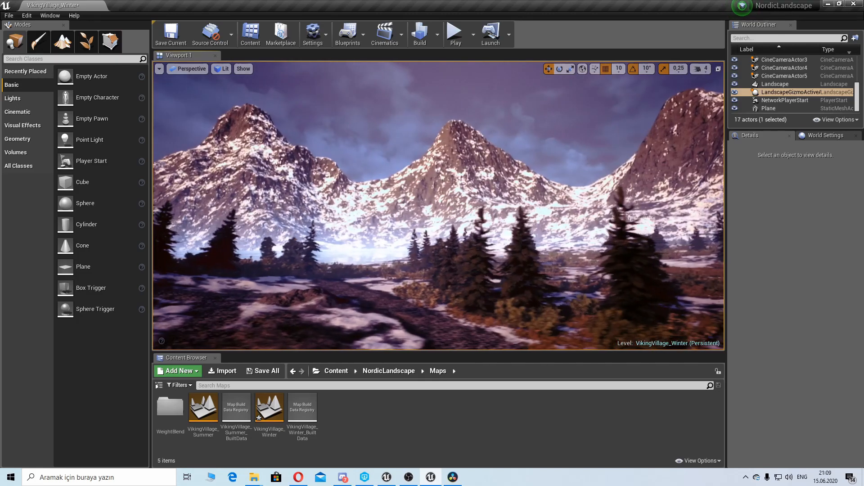
{"action": "mouse_move", "coordinate": [269, 408]}
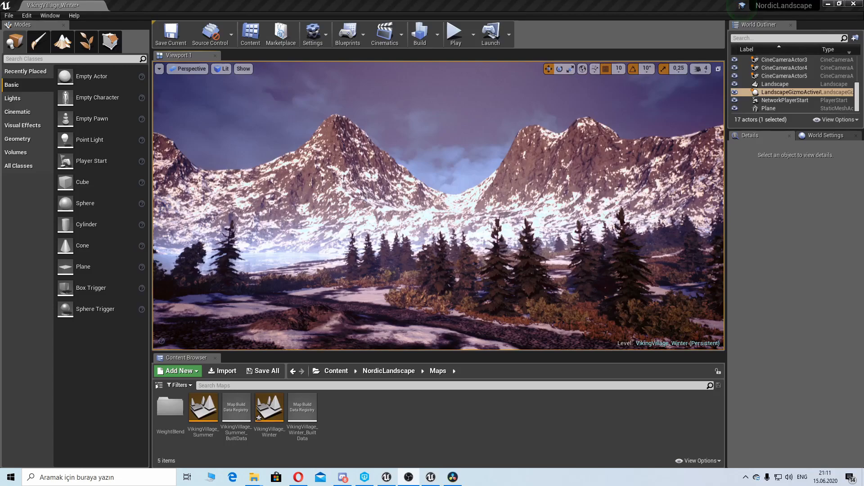
{"action": "mouse_move", "coordinate": [469, 211]}
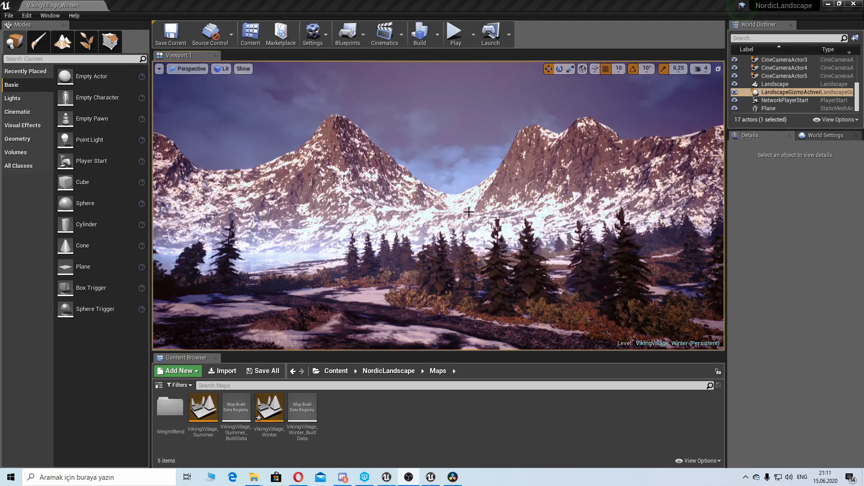
Step: Paint the Auto, Dirt and Stone layers onto the snowy terrain in Landscape Paint mode
{"action": "left_click", "coordinate": [109, 42]}
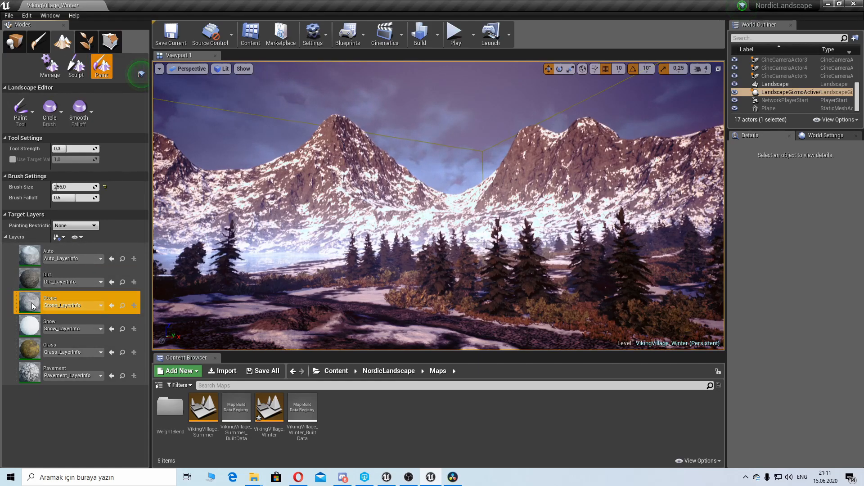
{"action": "mouse_move", "coordinate": [62, 41]}
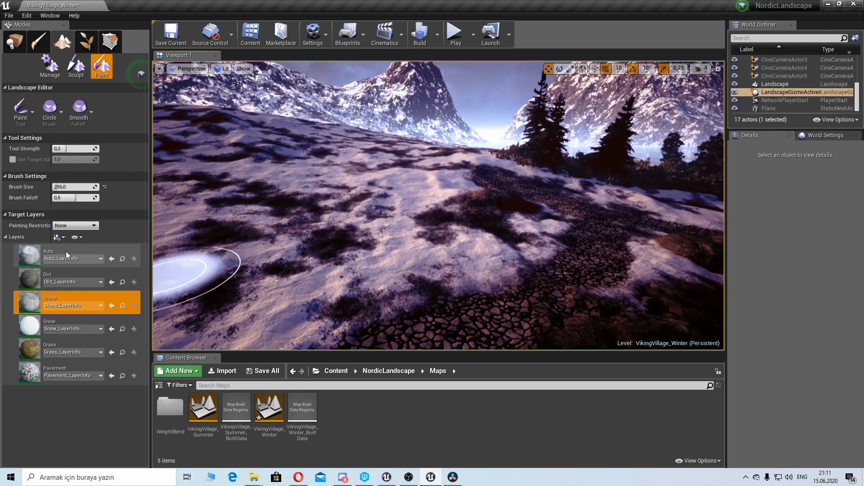
{"action": "left_click", "coordinate": [66, 255]}
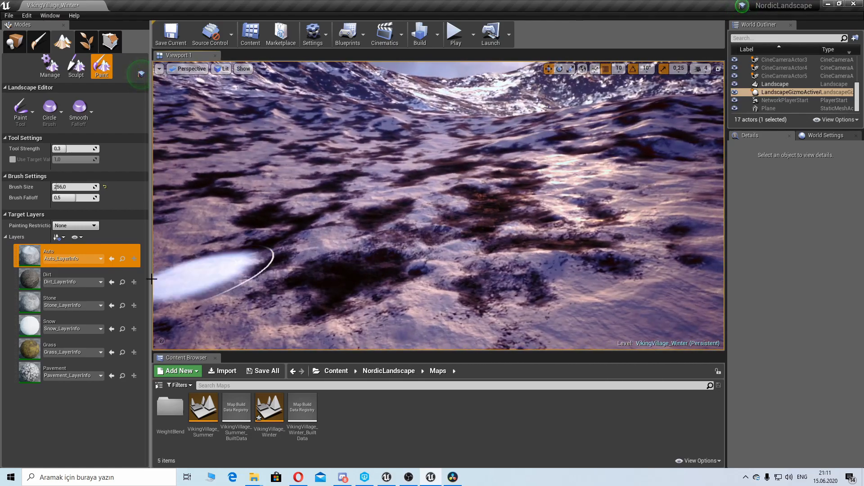
{"action": "left_click", "coordinate": [50, 278]}
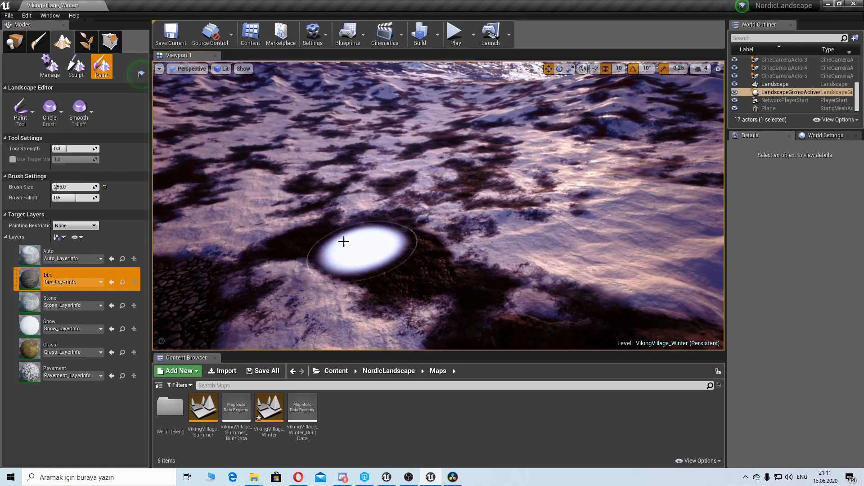
{"action": "left_click", "coordinate": [49, 303]}
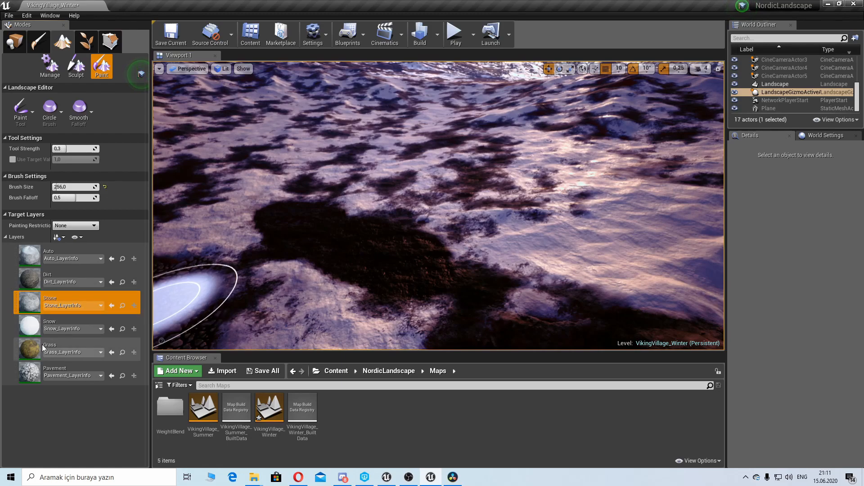
{"action": "mouse_move", "coordinate": [76, 197]}
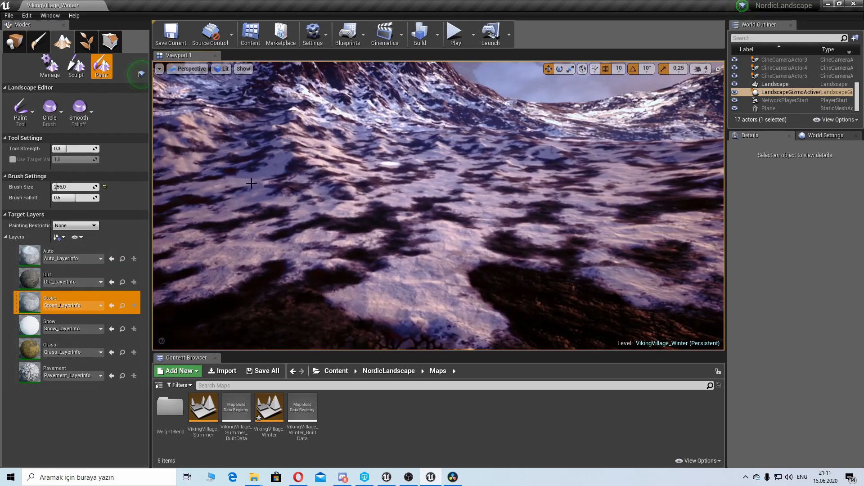
{"action": "mouse_move", "coordinate": [72, 148]}
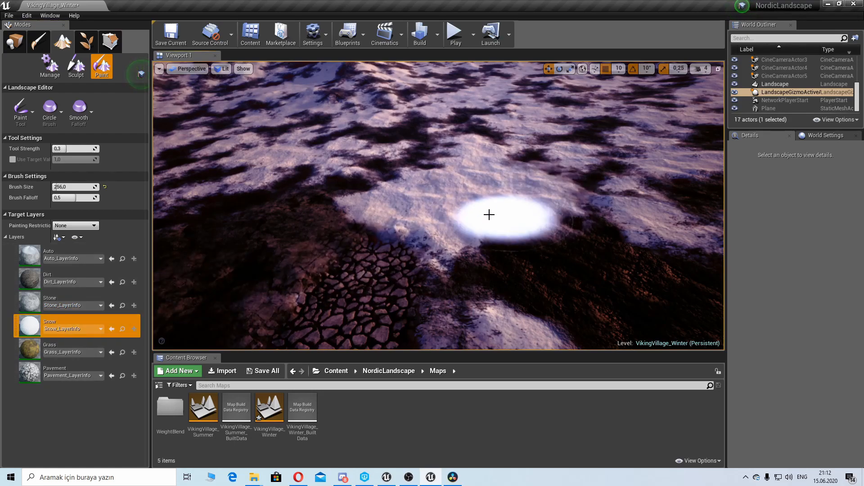
{"action": "mouse_move", "coordinate": [478, 221]}
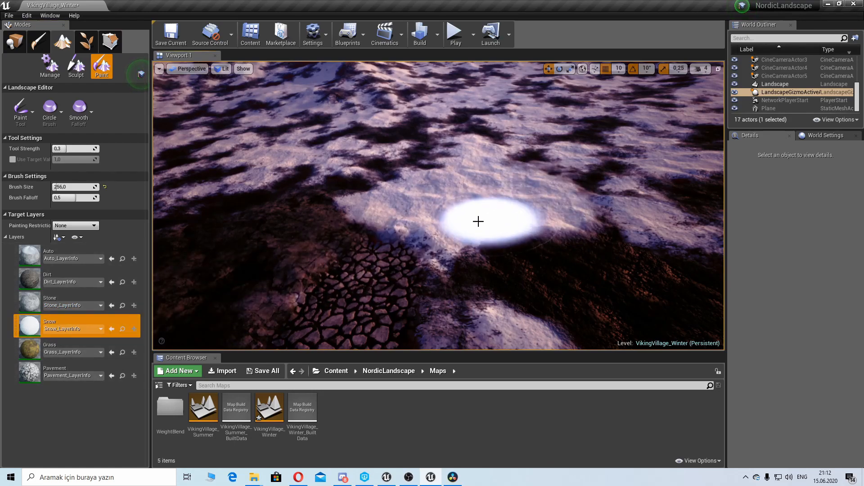
Step: Paint snow over the terrain patch, then paint the Grass layer onto it
{"action": "left_click_drag", "start_coordinate": [478, 222], "coordinate": [221, 320]}
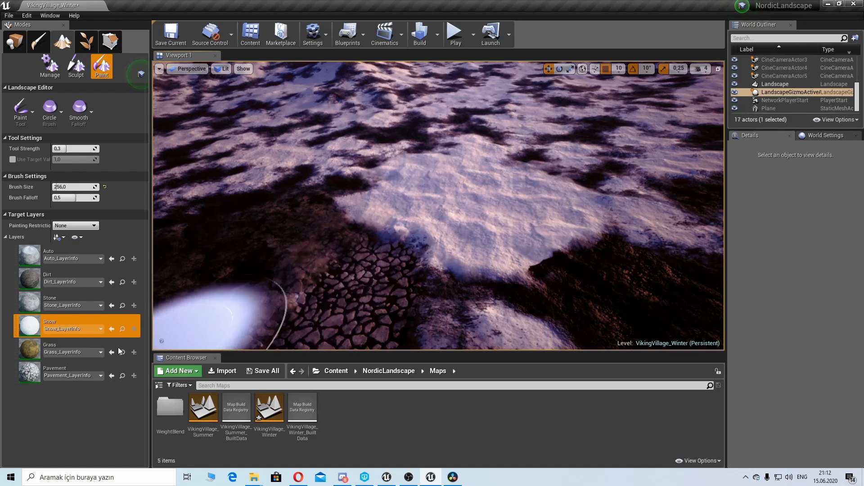
{"action": "left_click", "coordinate": [50, 349]}
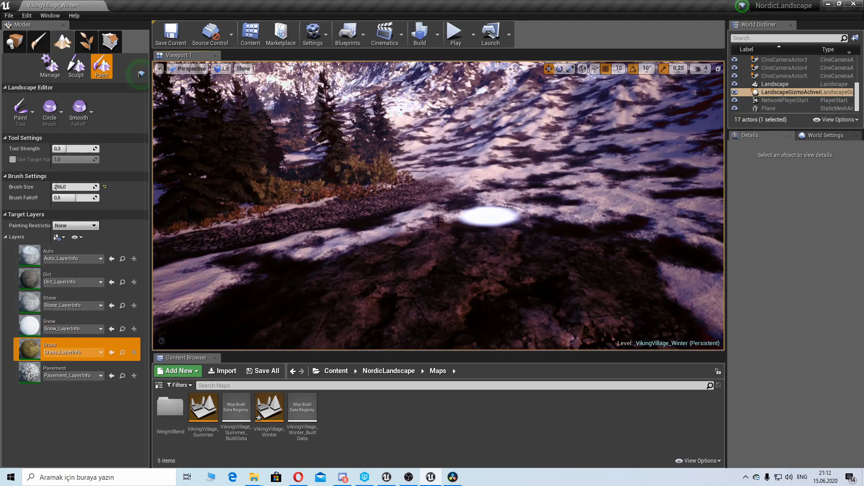
{"action": "mouse_move", "coordinate": [577, 214]}
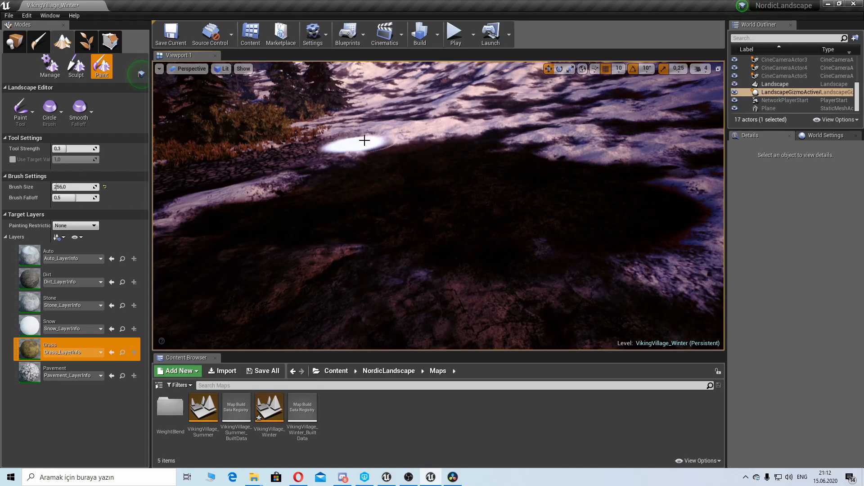
{"action": "left_click", "coordinate": [49, 370]}
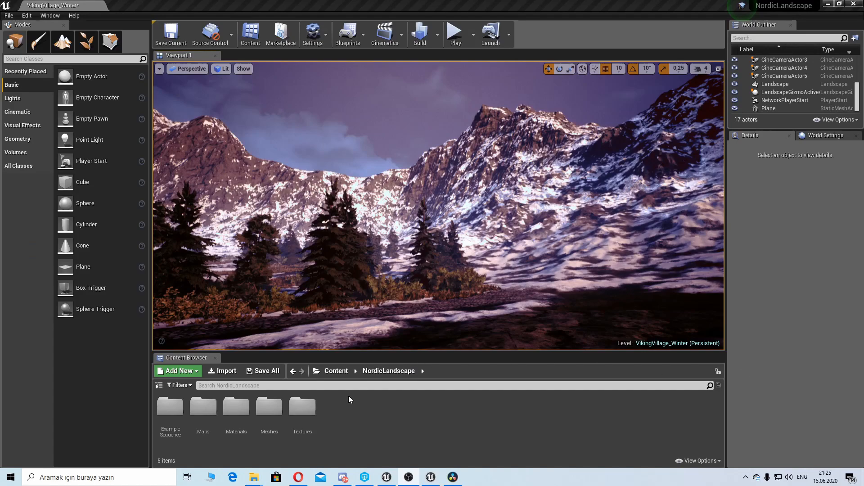
Step: Browse Meshes > Summer, then navigate to the Winter meshes folder
{"action": "double_click", "coordinate": [269, 406]}
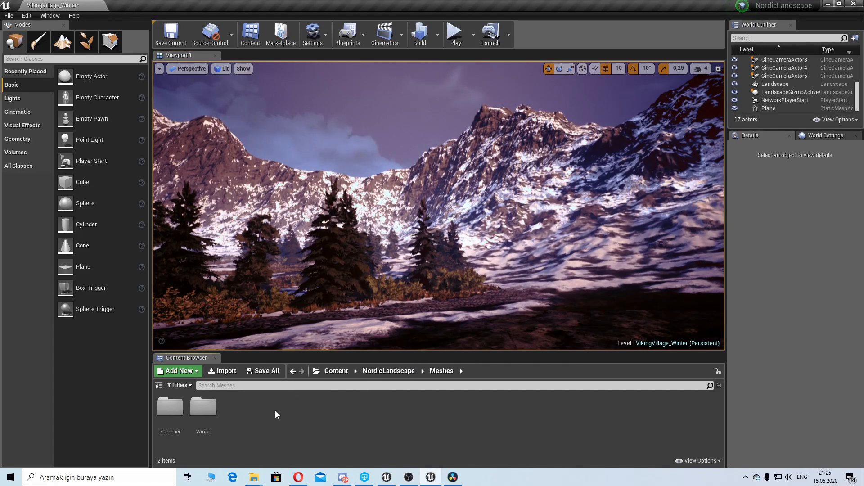
{"action": "mouse_move", "coordinate": [170, 406]}
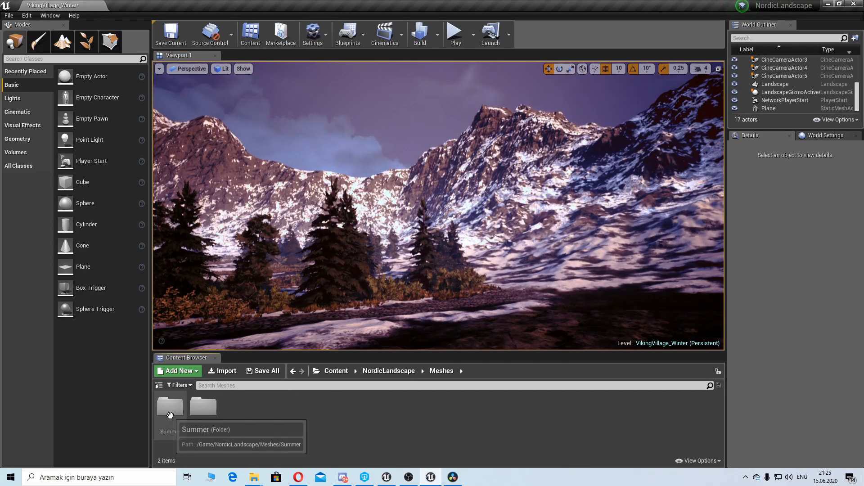
{"action": "double_click", "coordinate": [170, 406]}
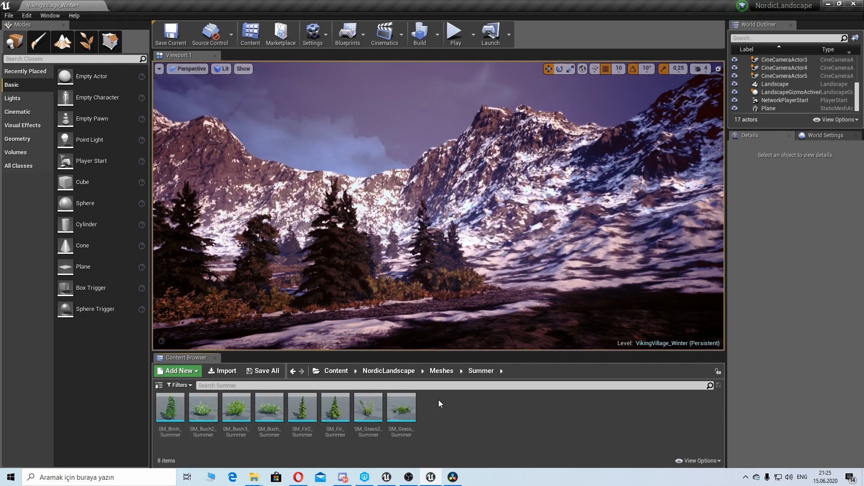
{"action": "left_click", "coordinate": [441, 370]}
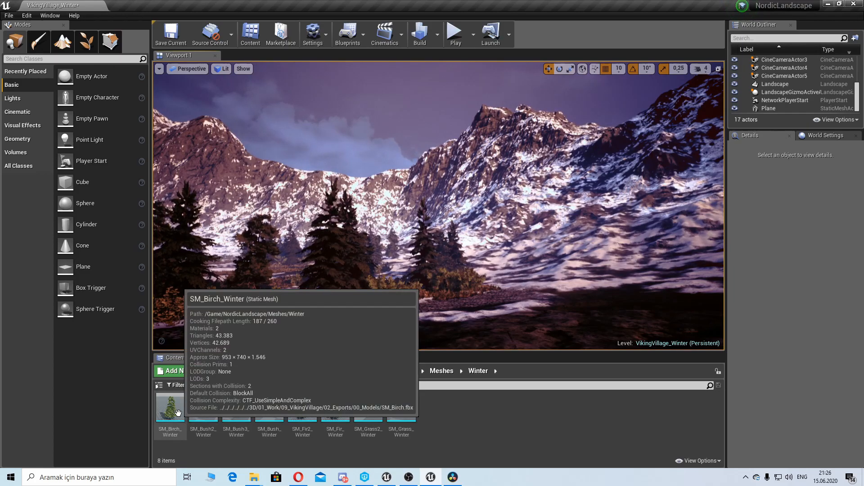
{"action": "mouse_move", "coordinate": [86, 43]}
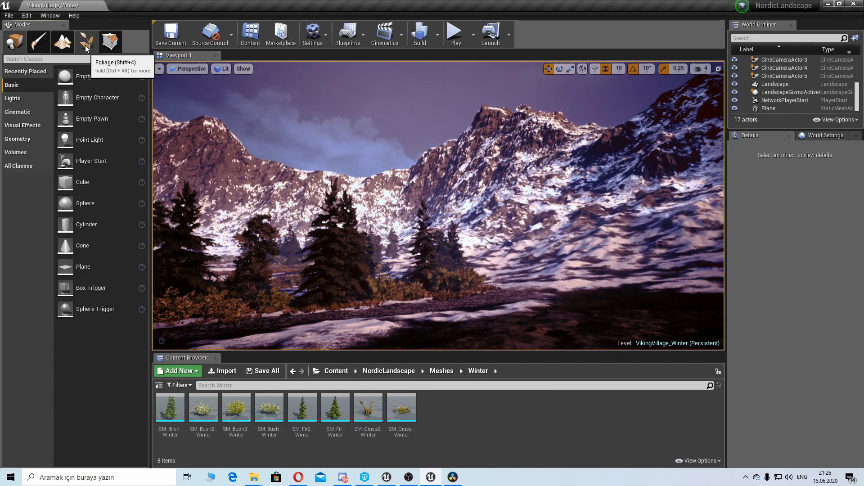
Step: Paint grass foliage onto the terrain, then load the VikingVillage_Summer level
{"action": "left_click", "coordinate": [87, 42]}
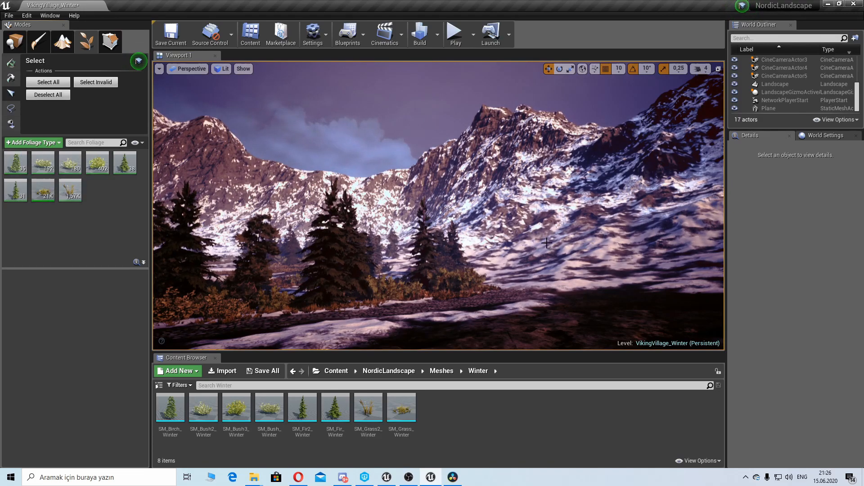
{"action": "left_click", "coordinate": [62, 42]}
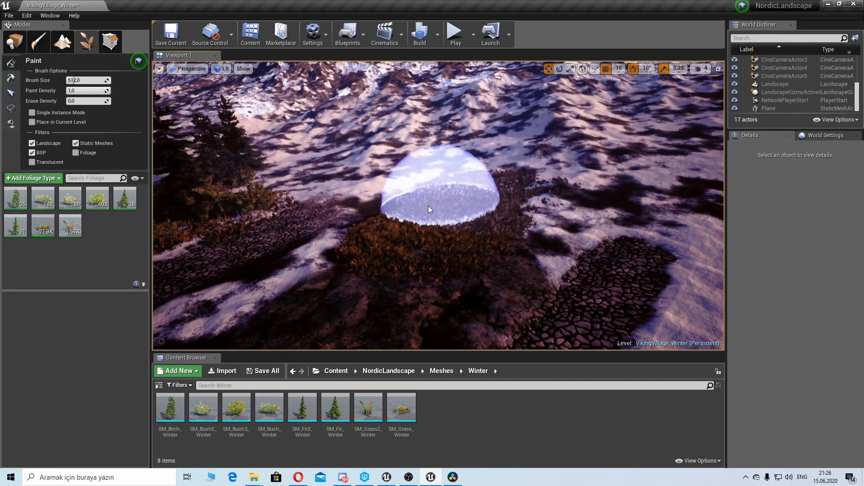
{"action": "left_click", "coordinate": [43, 226]}
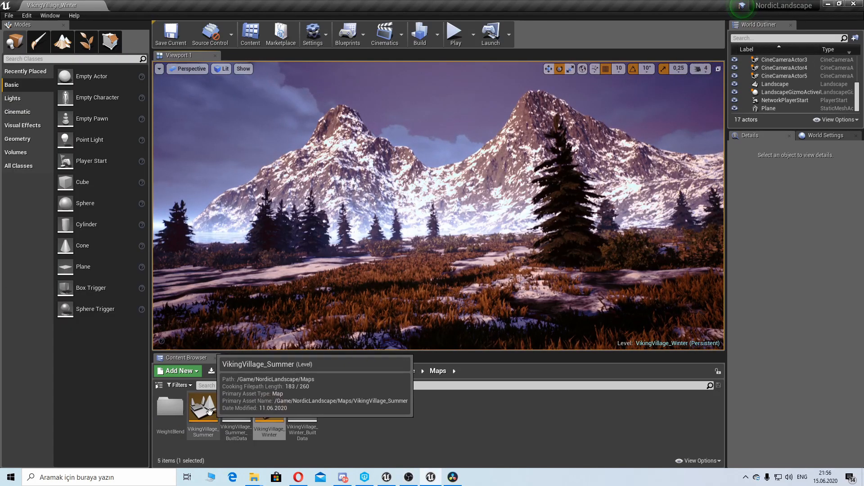
{"action": "double_click", "coordinate": [203, 406]}
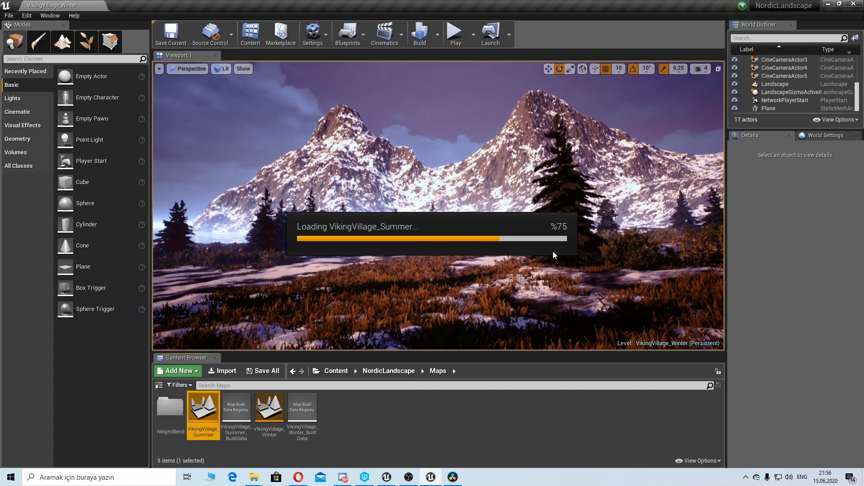